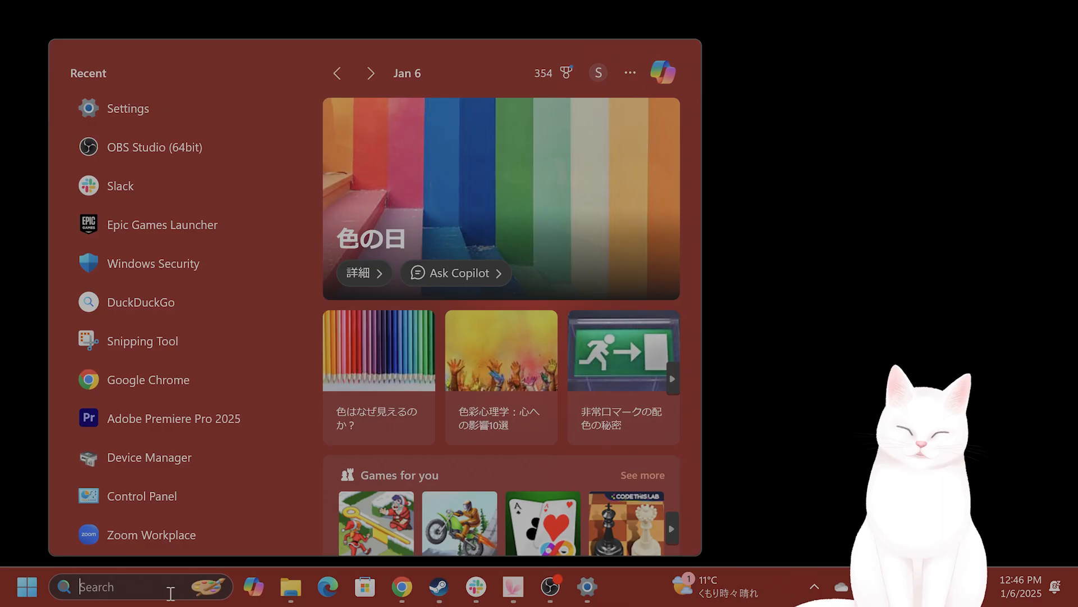
Step: Open Windows Security's Virus & threat protection settings, then go to Settings' Windows Update page
text(windows security)
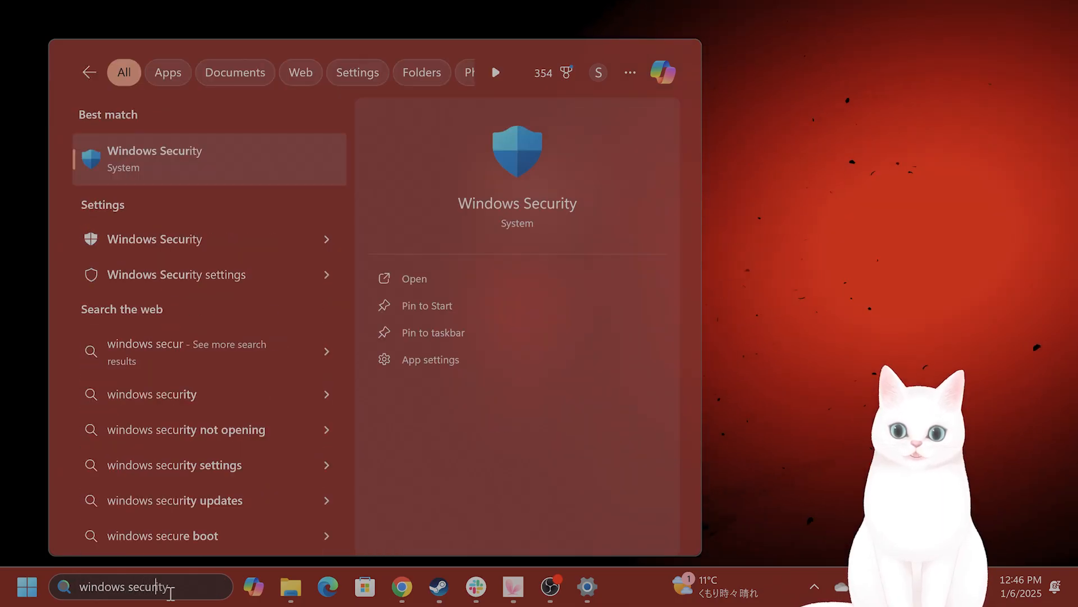
click(414, 278)
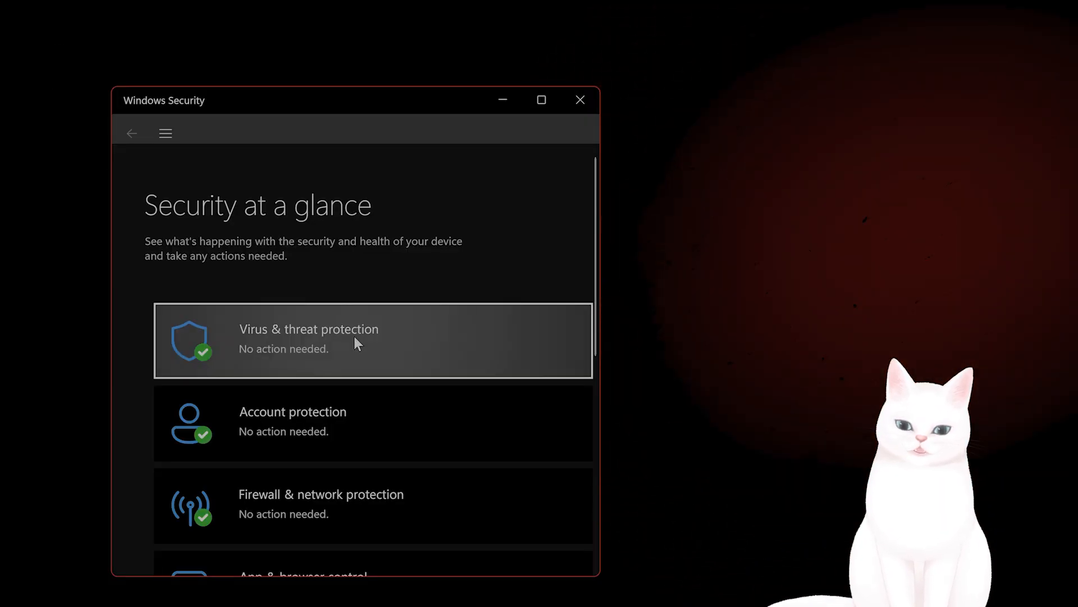
click(308, 337)
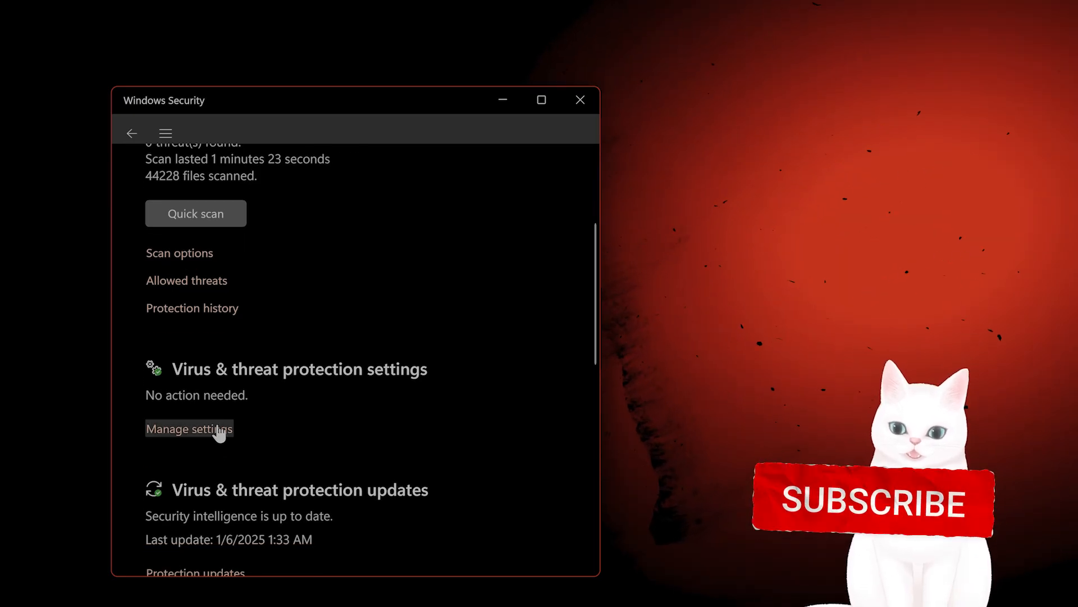
click(189, 428)
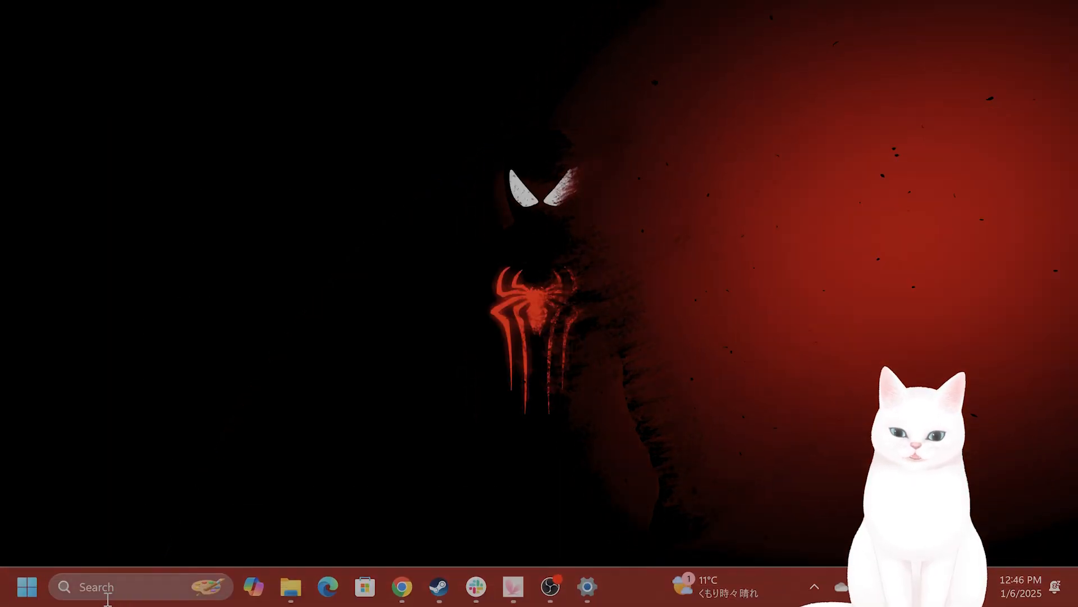
click(137, 586)
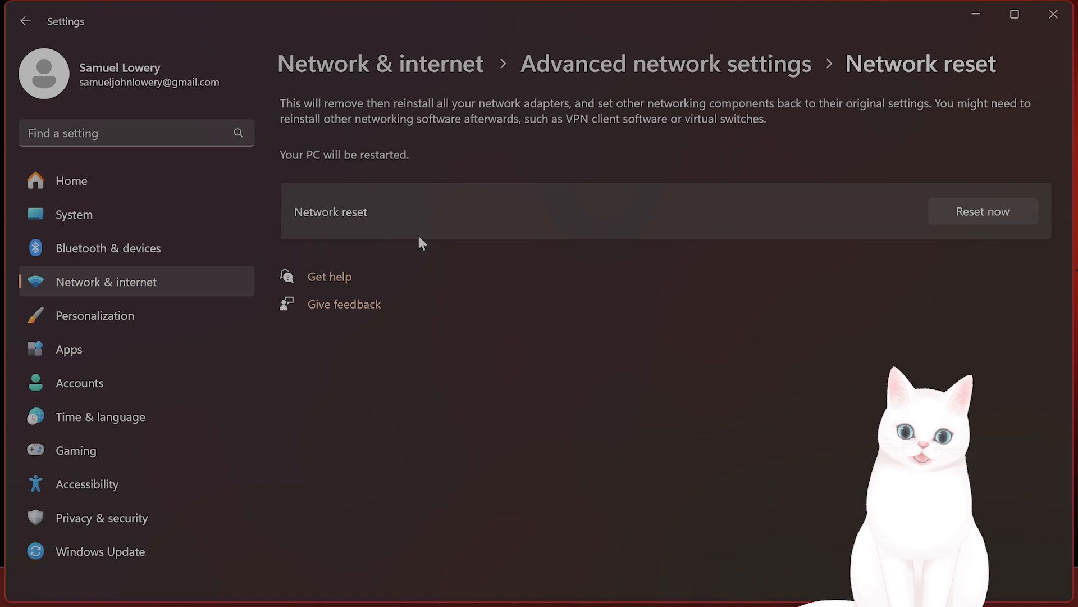
click(100, 551)
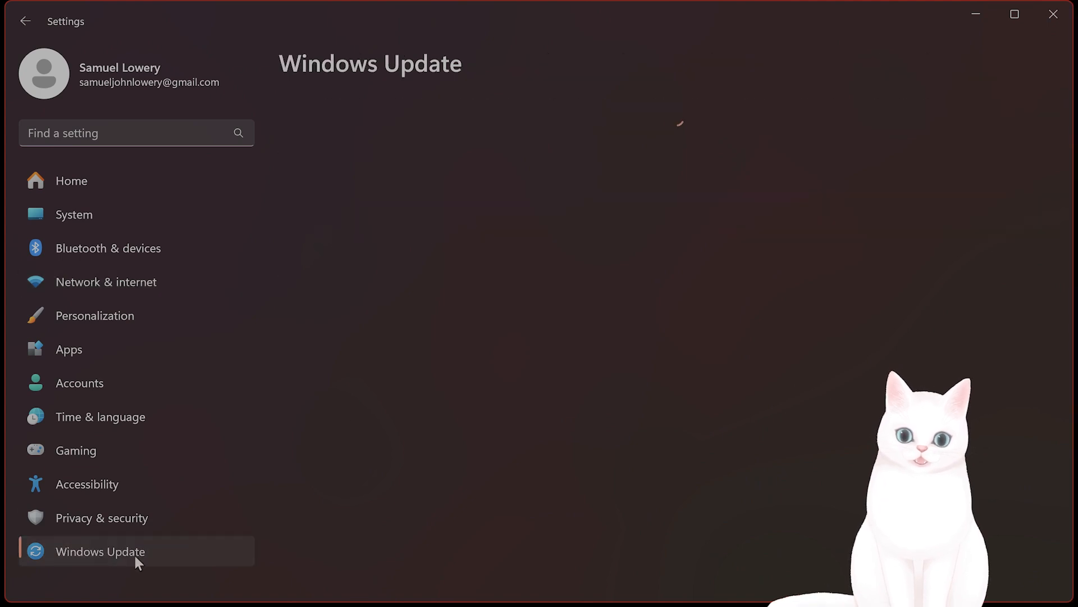
Step: Set Delivery Optimization download limits to a percentage of measured bandwidth
click(100, 551)
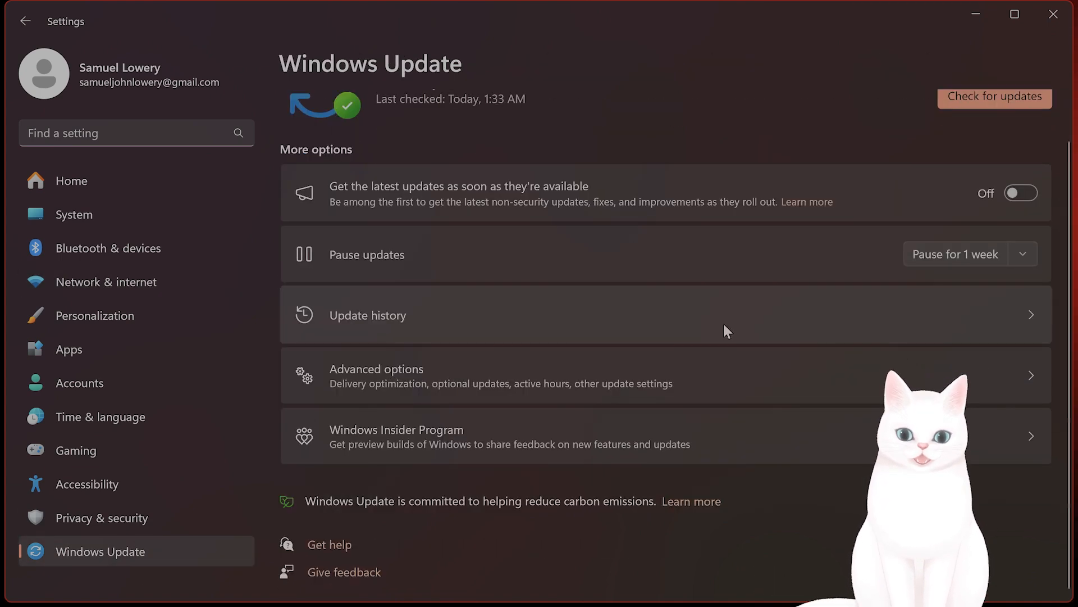
click(376, 375)
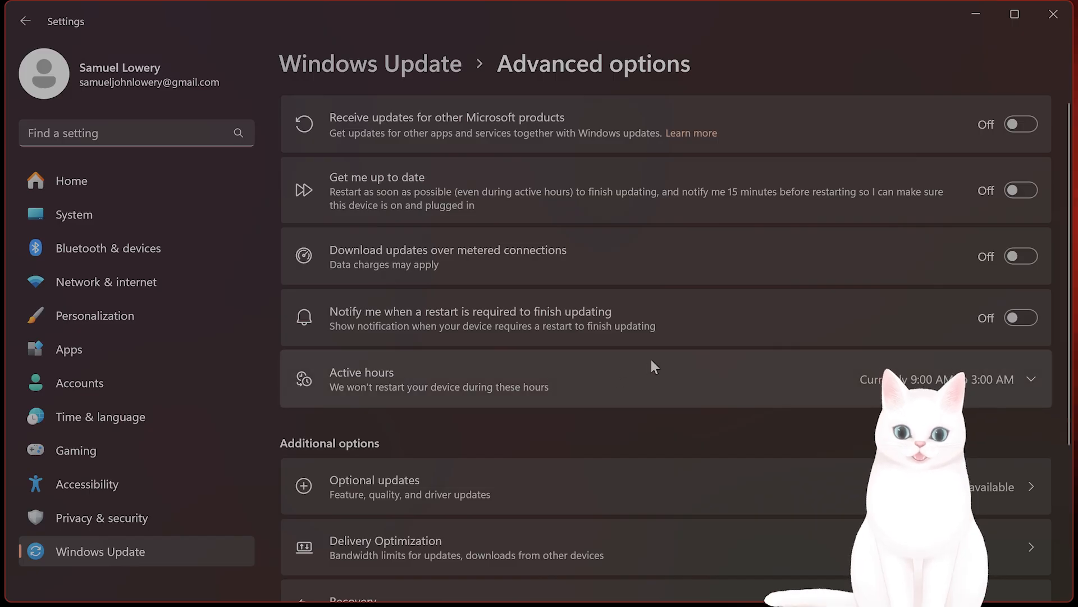
scroll(down, 3)
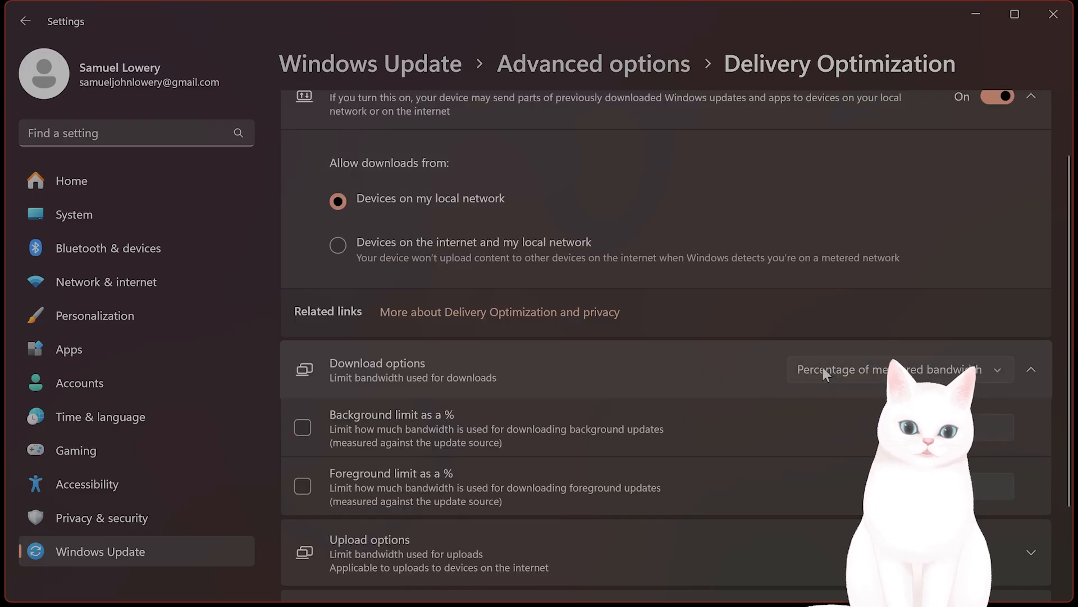
mouse_move(727, 363)
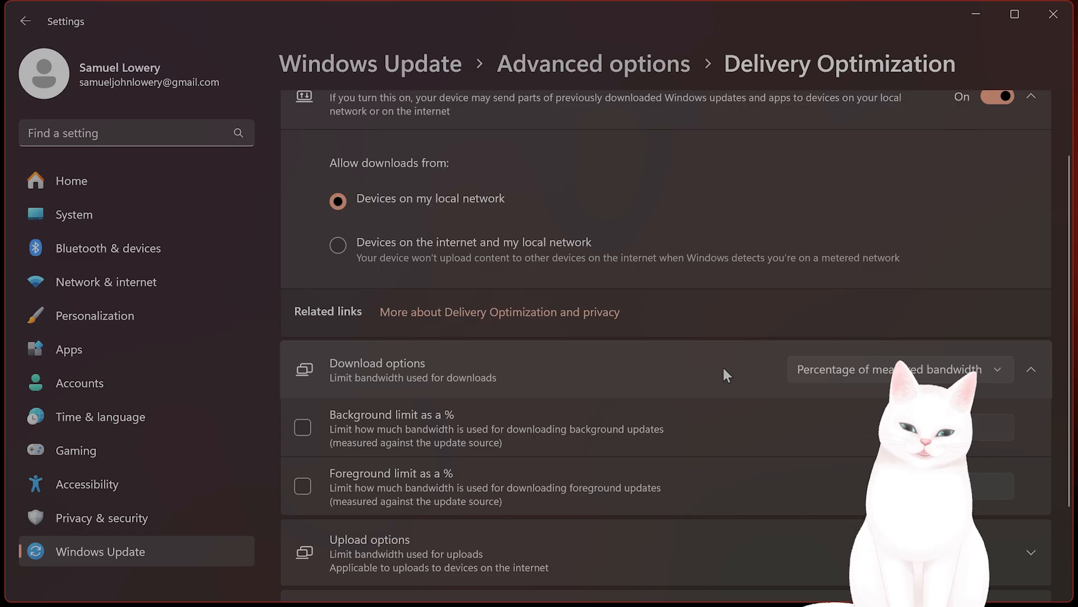
mouse_move(1053, 14)
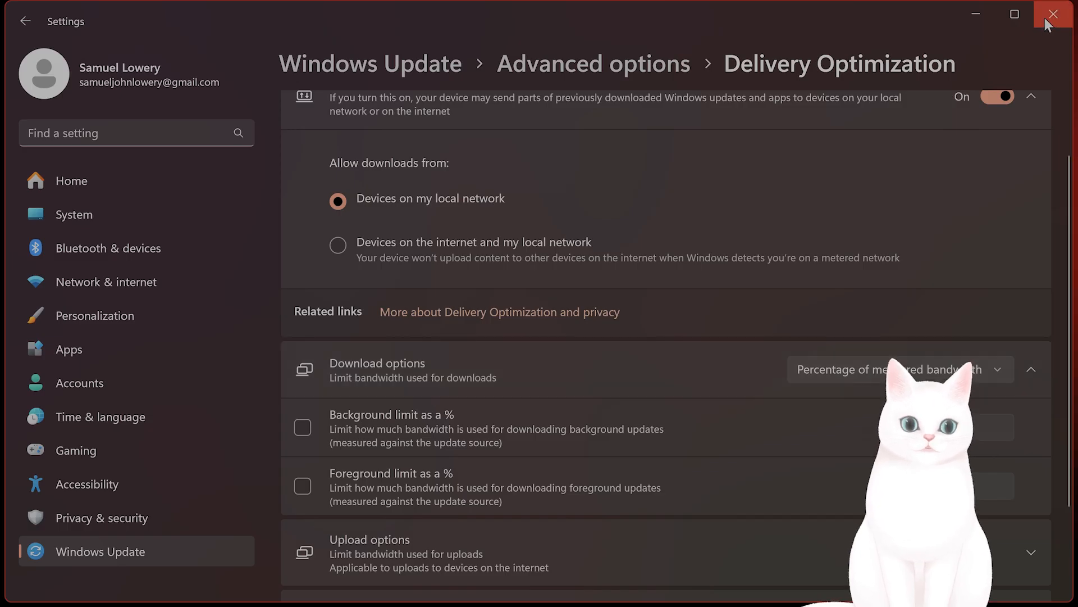
Step: Close Settings and relaunch it from the Start menu
click(1053, 14)
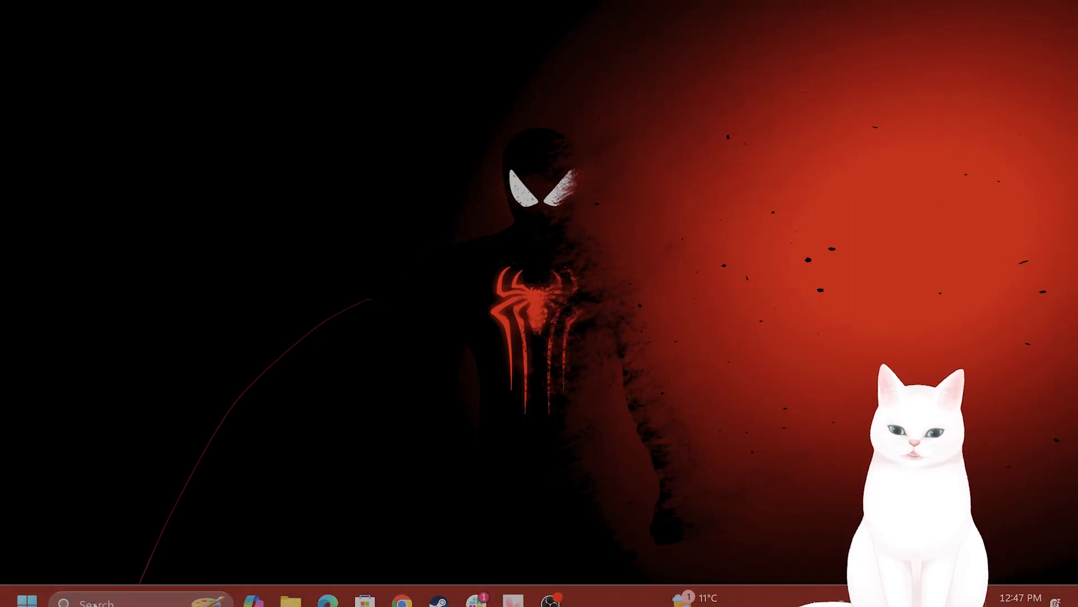
click(27, 600)
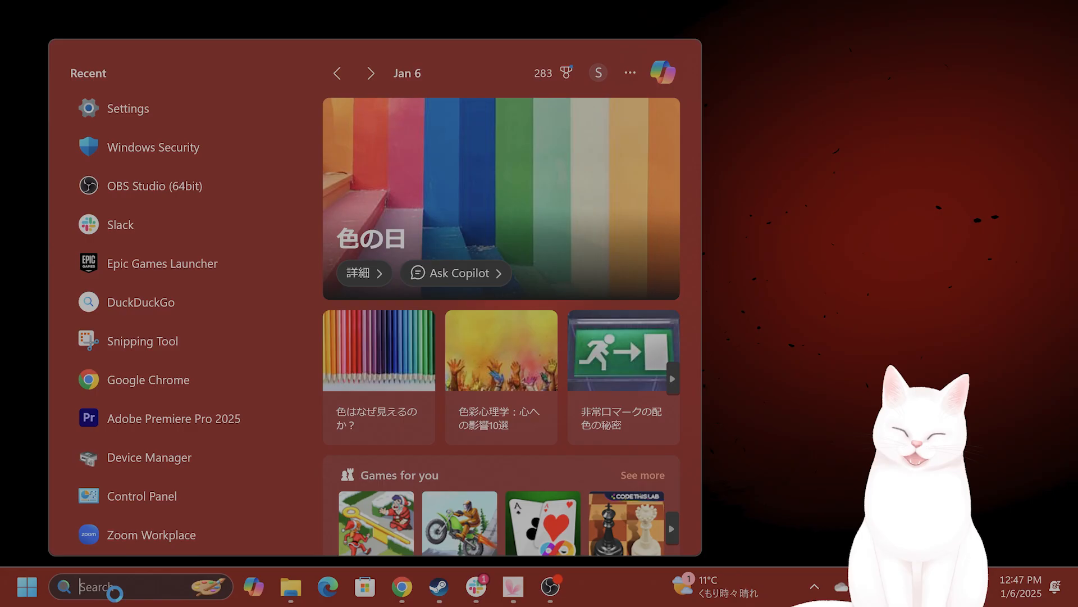
click(128, 108)
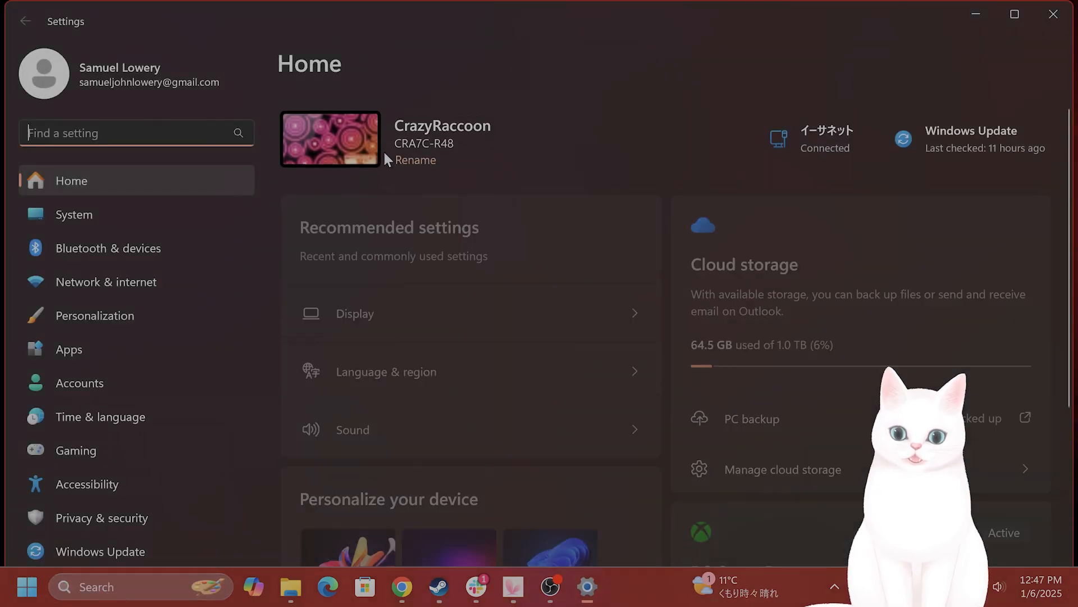
Step: Search installed apps for 'xbox' and open the Xbox app's Advanced options
click(68, 348)
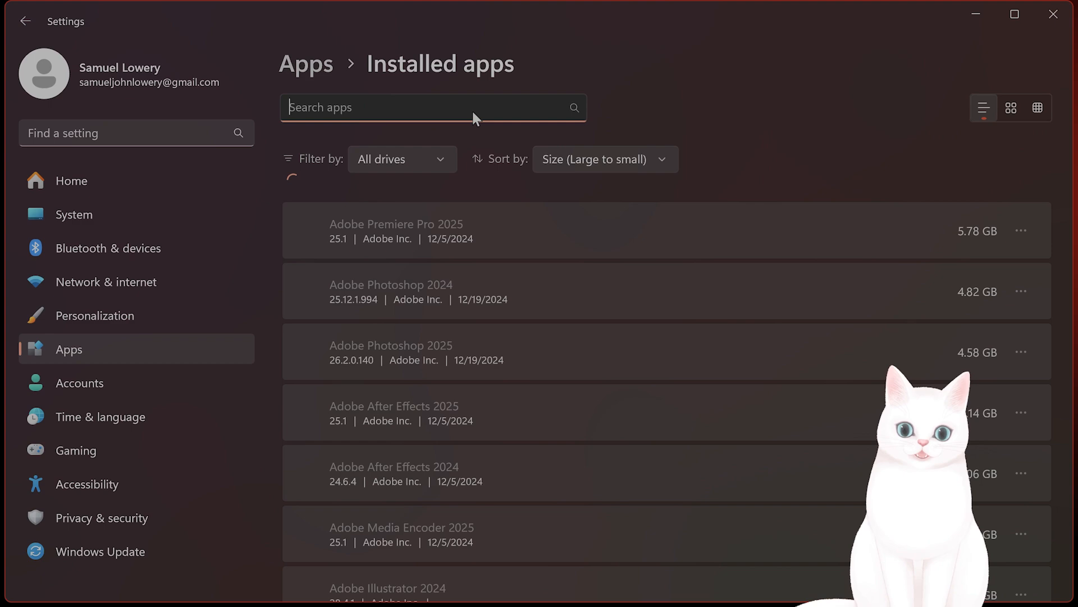
text(xbox)
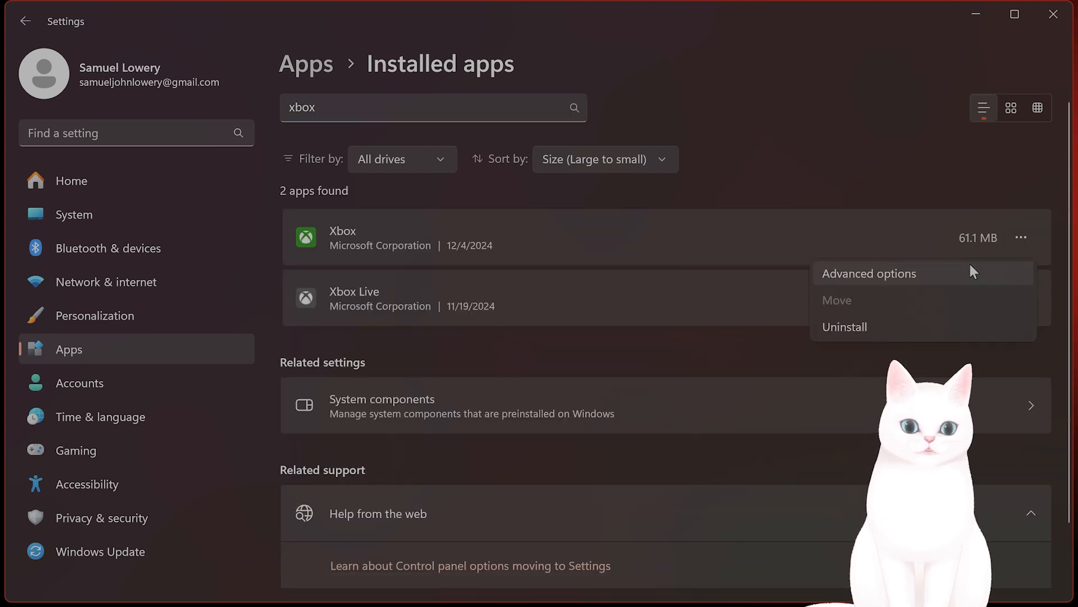
click(868, 273)
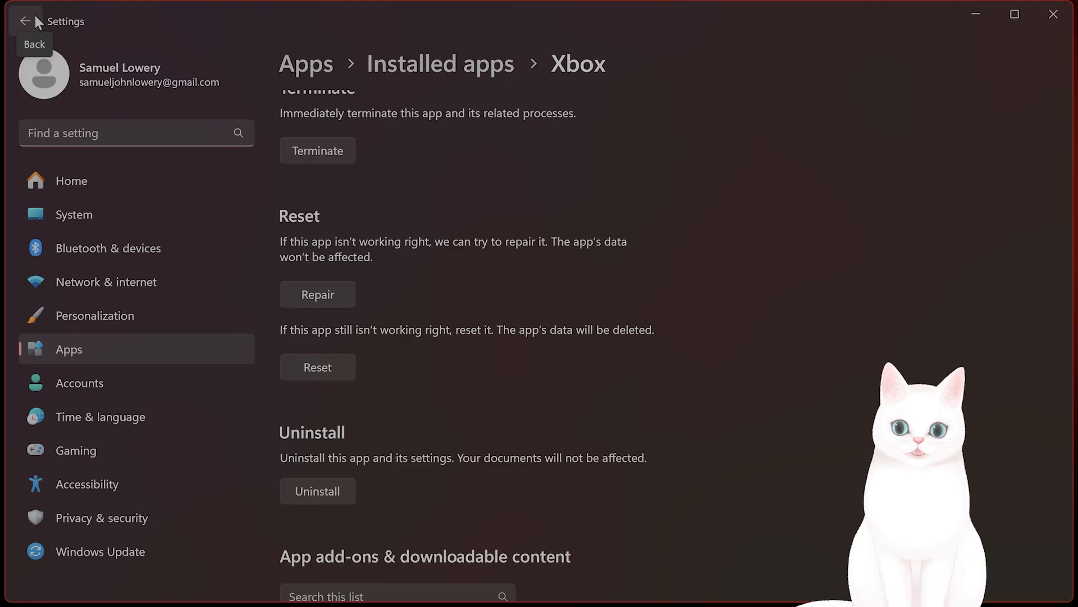
Step: Return to the installed apps list with all 122 apps shown
click(26, 21)
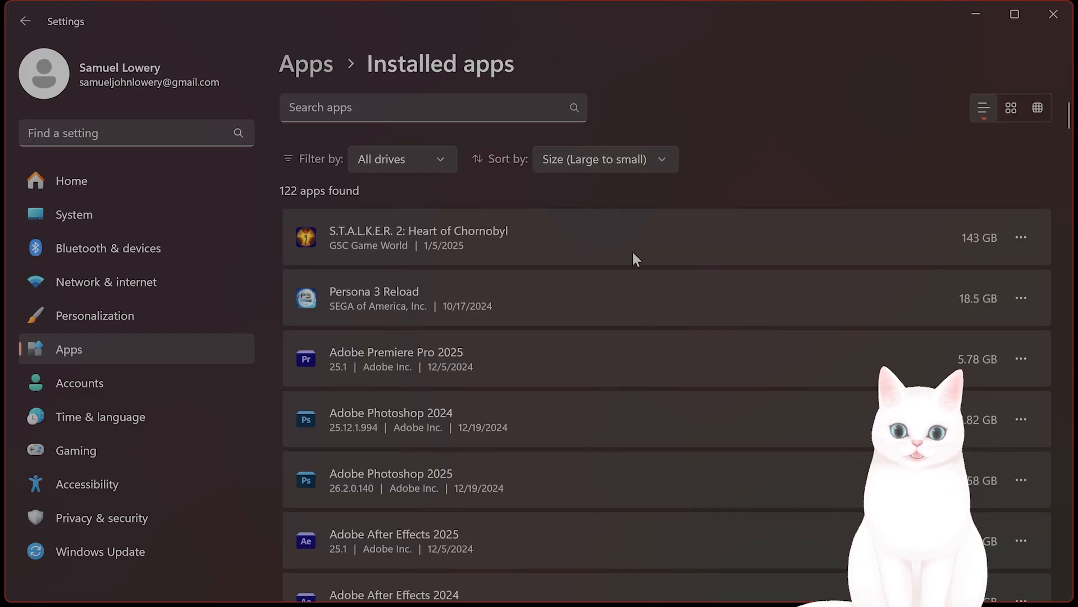
mouse_move(331, 140)
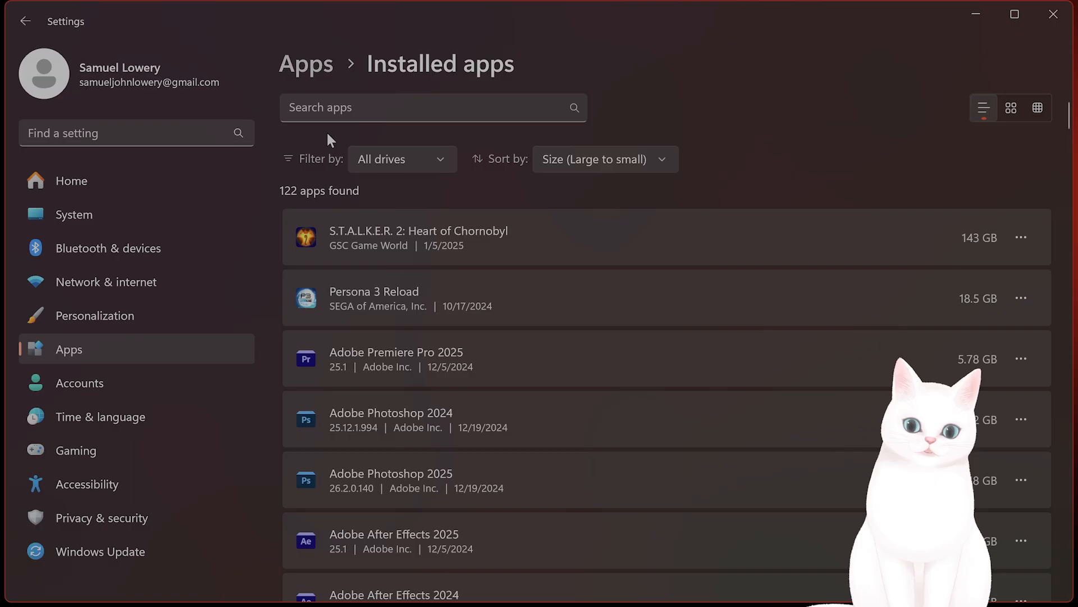
mouse_move(432, 142)
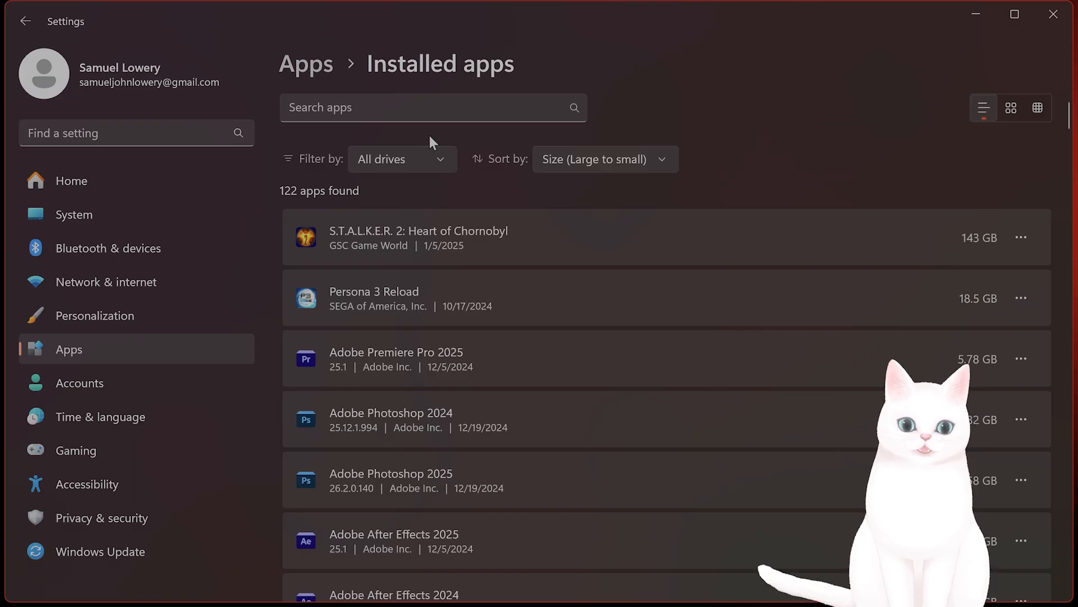